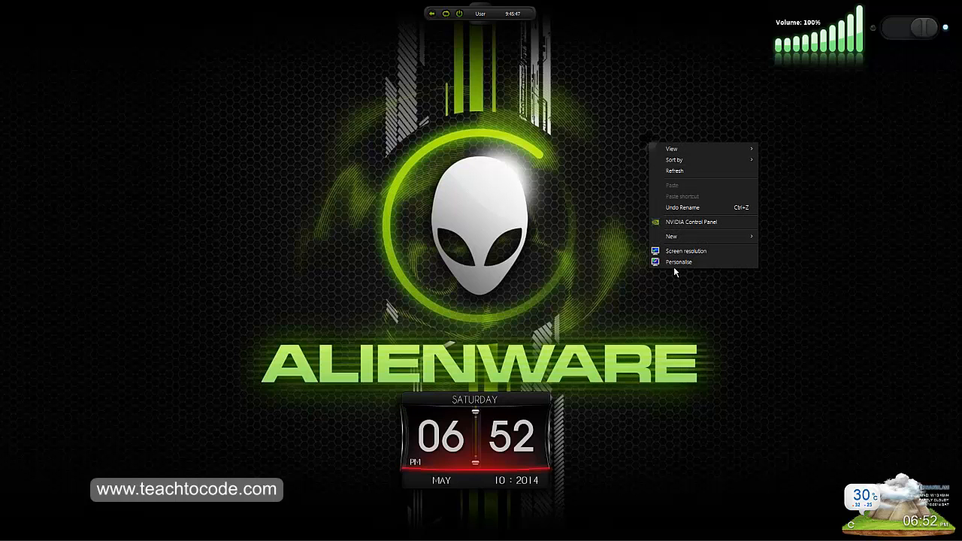
Open the Computer window listing the hard disks and removable disk from the desktop context menu
{"action": "left_click", "coordinate": [679, 262]}
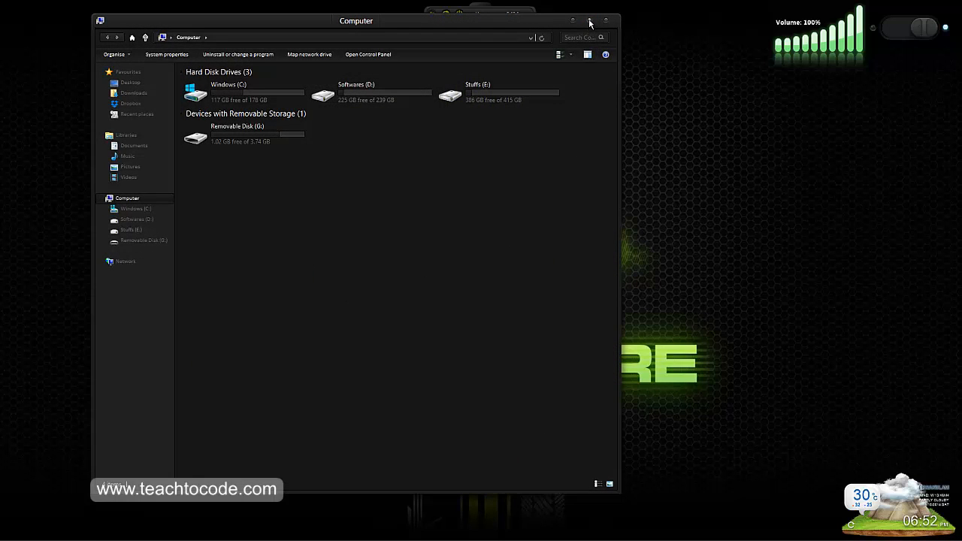
Open the Control Panel System page showing the Windows 8 edition and processor details
{"action": "left_click", "coordinate": [591, 21]}
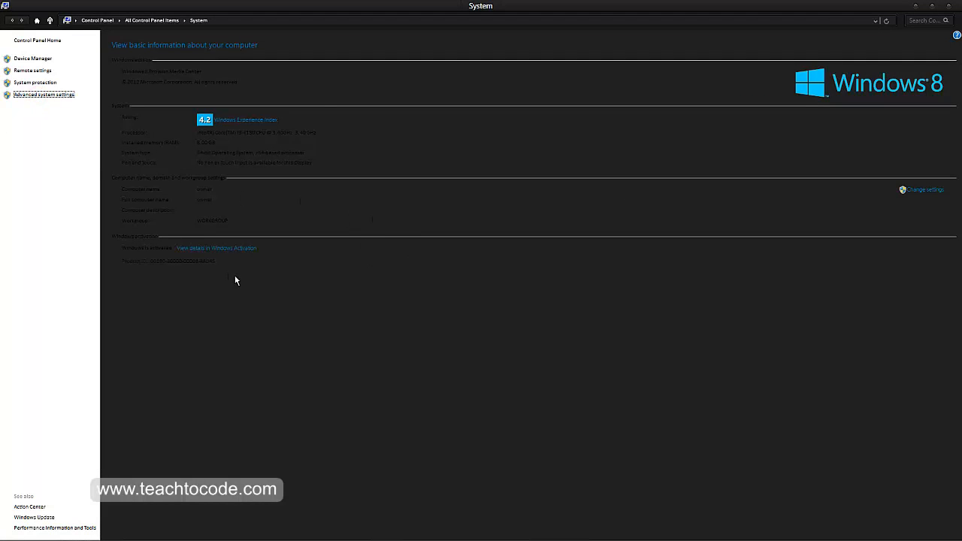
Review the Advanced system settings dialog, then return to the Computer drive listing
{"action": "left_click", "coordinate": [42, 93]}
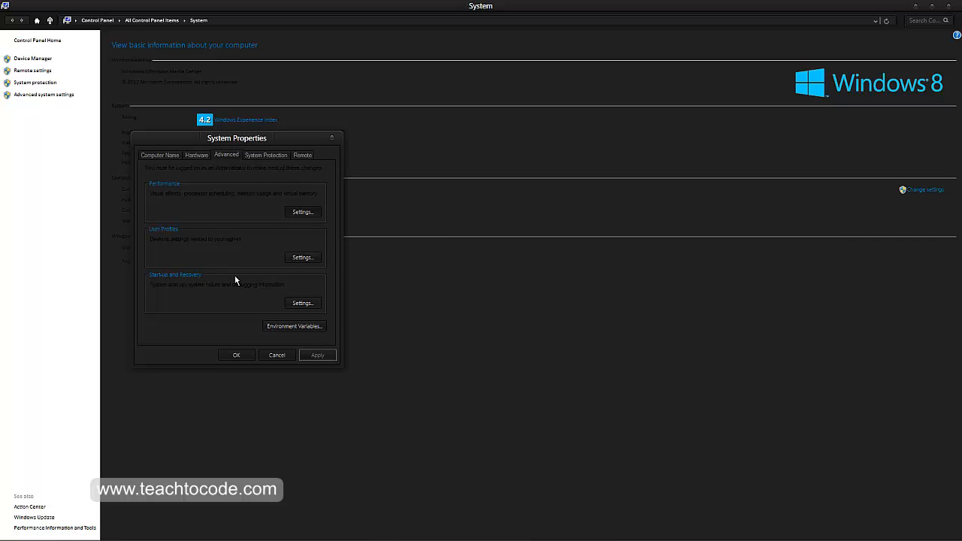
{"action": "left_click", "coordinate": [264, 155]}
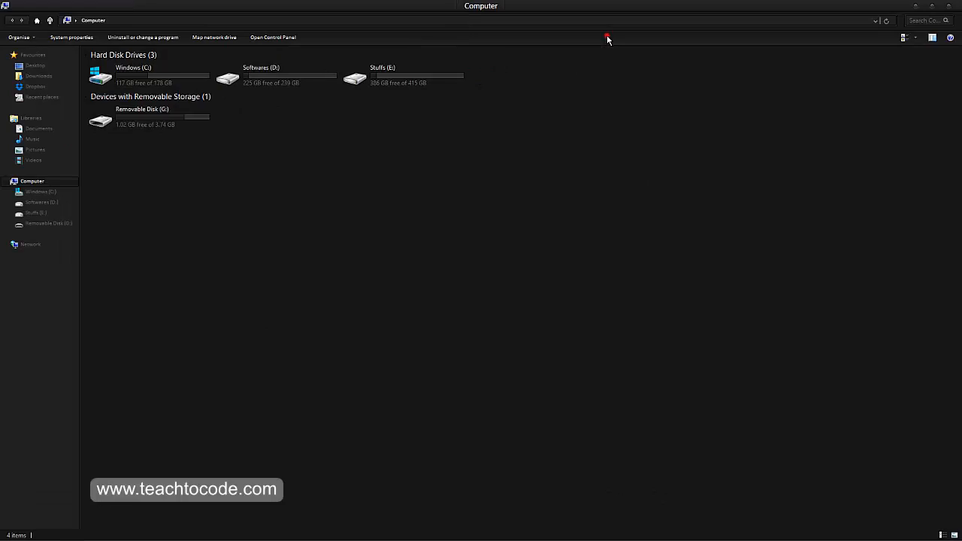
Run the UltraUXThemePatcher_2.3 setup from E:\Customization on the Stuffs drive
{"action": "double_click", "coordinate": [360, 75]}
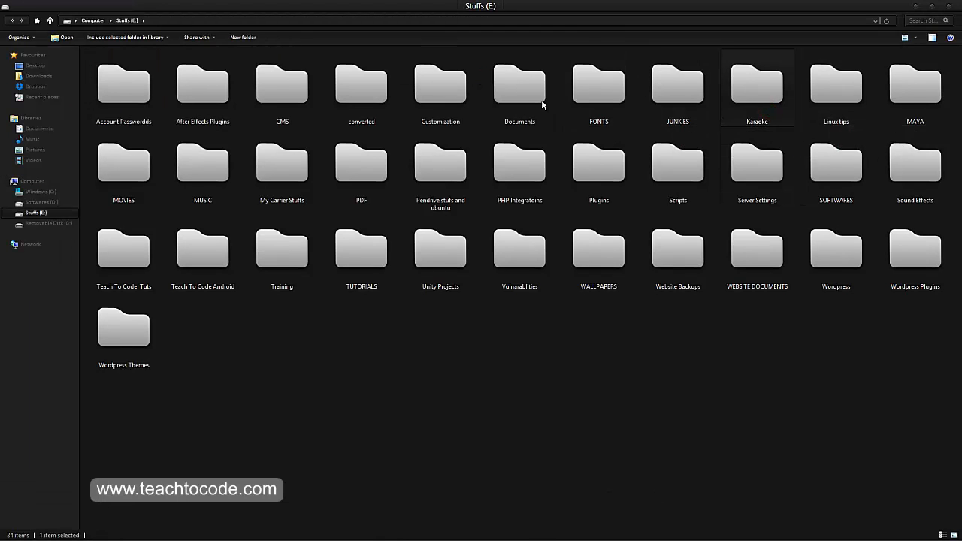
{"action": "double_click", "coordinate": [439, 84]}
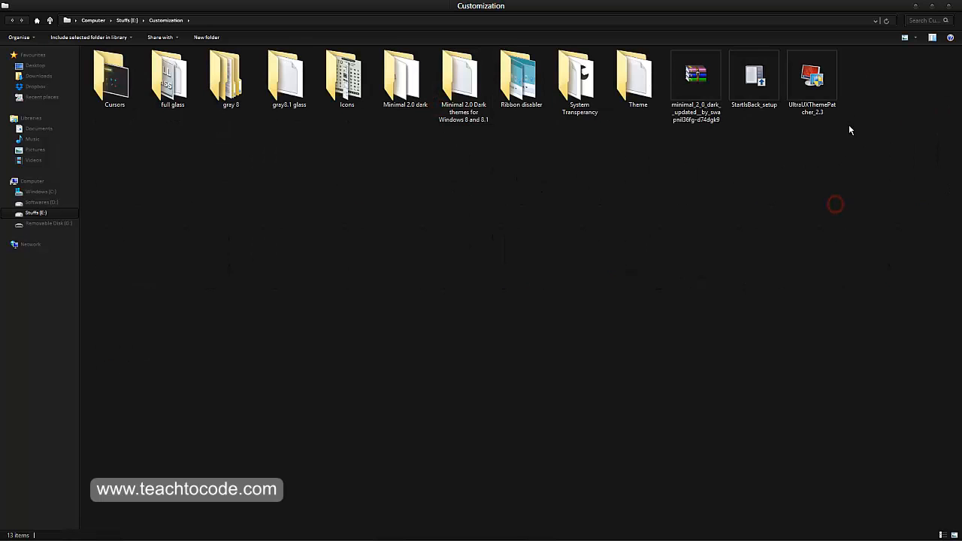
{"action": "left_click", "coordinate": [812, 78]}
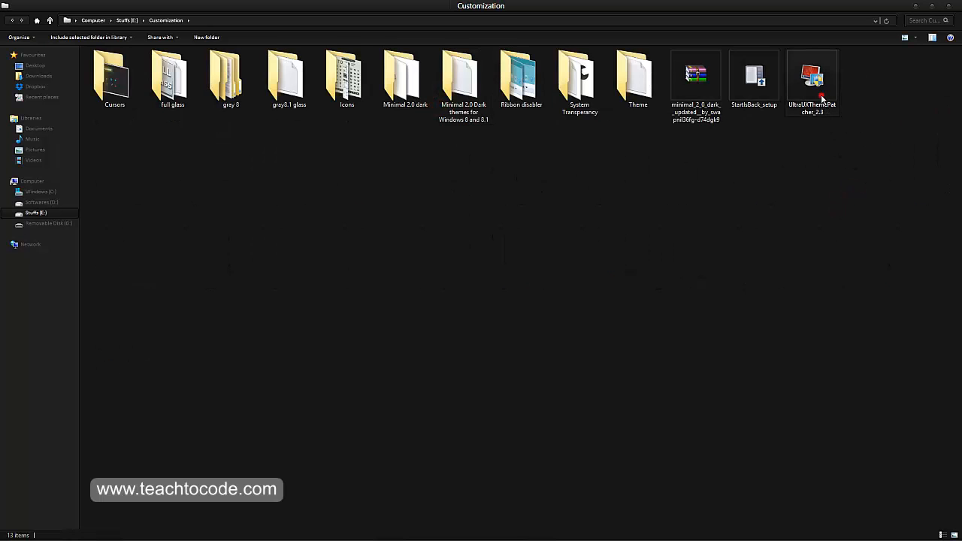
{"action": "double_click", "coordinate": [812, 75]}
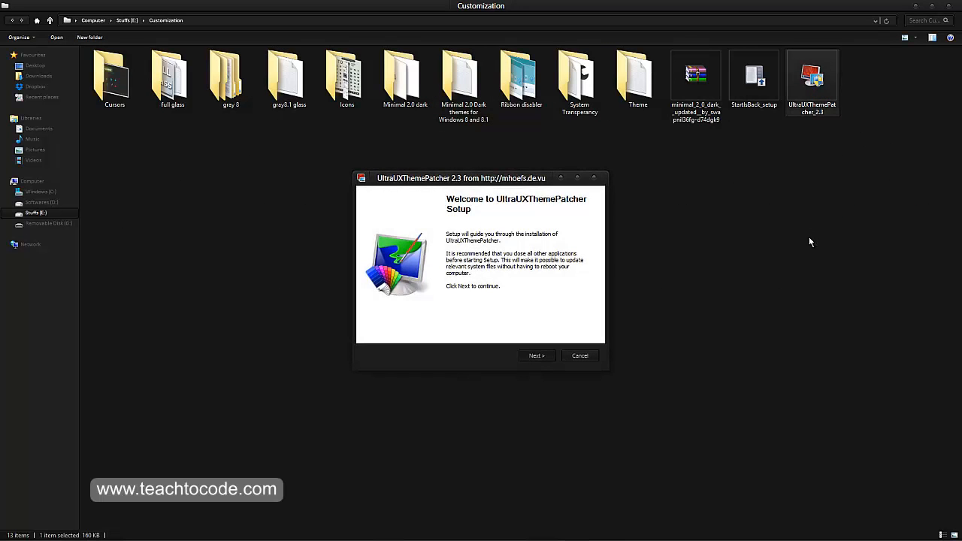
Advance past the setup welcome page and accept the license agreement terms
{"action": "left_click", "coordinate": [535, 355]}
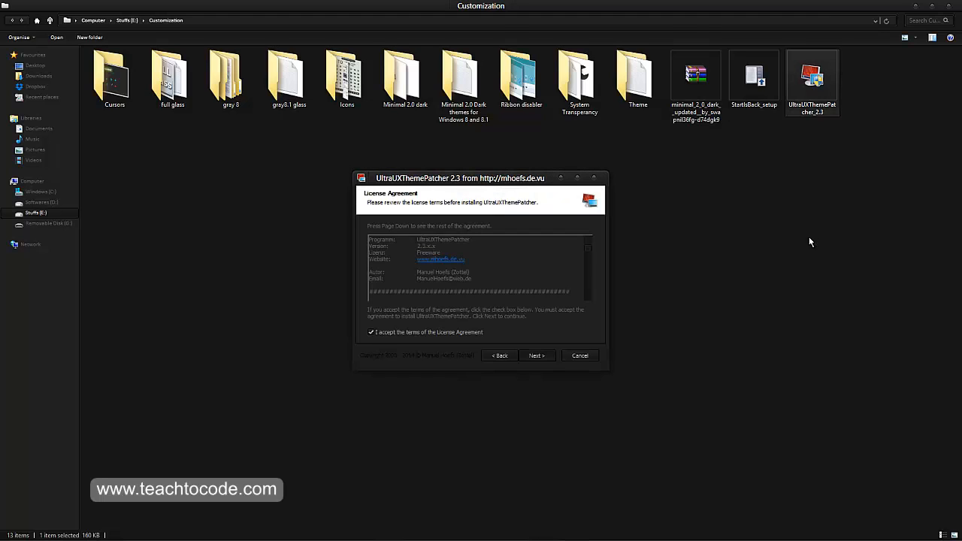
{"action": "left_click", "coordinate": [535, 355]}
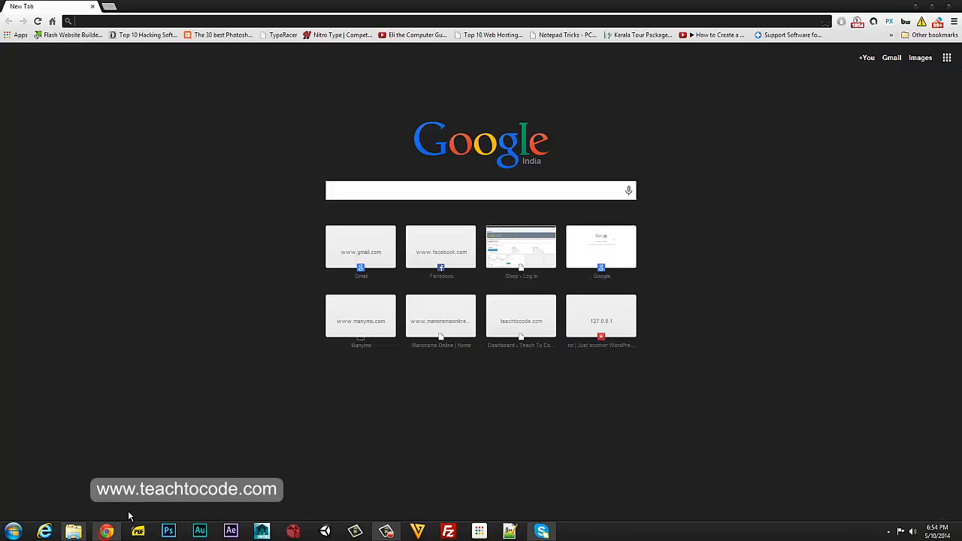
Load deviantart.com in a new Chrome tab
{"action": "left_click", "coordinate": [190, 6]}
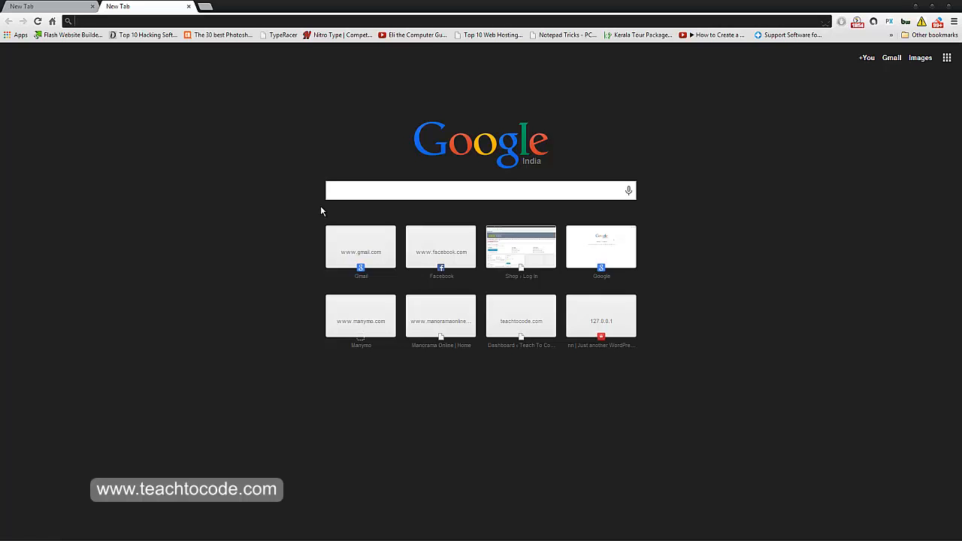
{"action": "type", "text": "deviantart.com"}
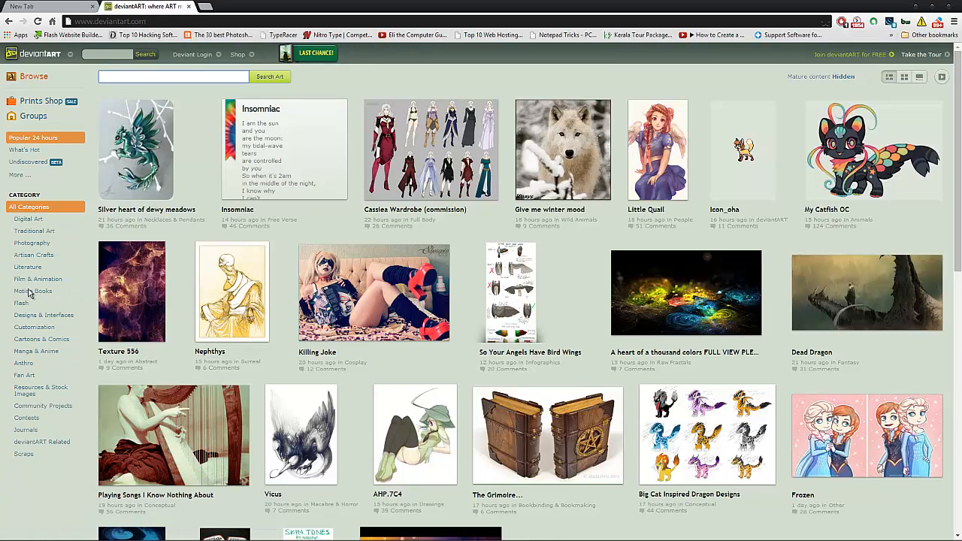
{"action": "mouse_move", "coordinate": [22, 480]}
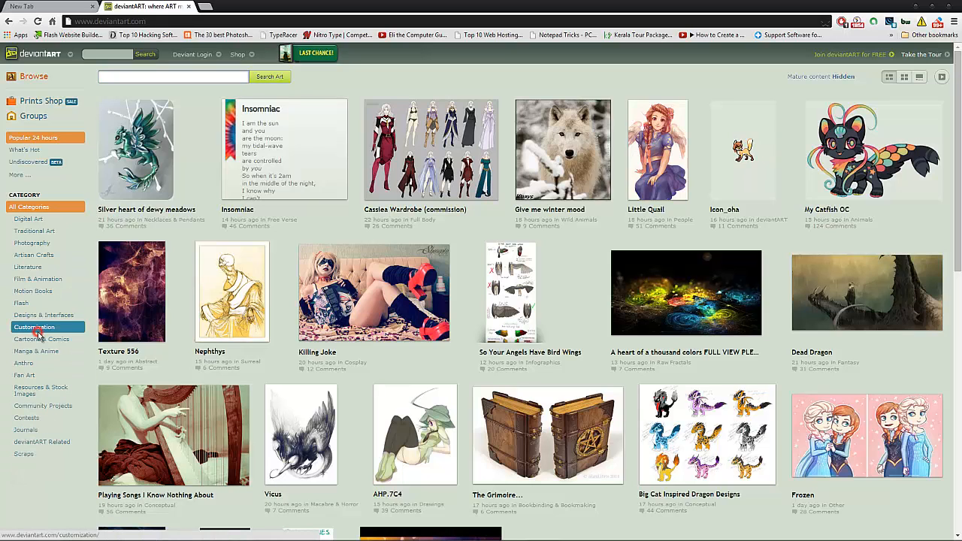
Filter the DeviantArt gallery to Customization > Skins & Themes and start a site search
{"action": "left_click", "coordinate": [33, 328]}
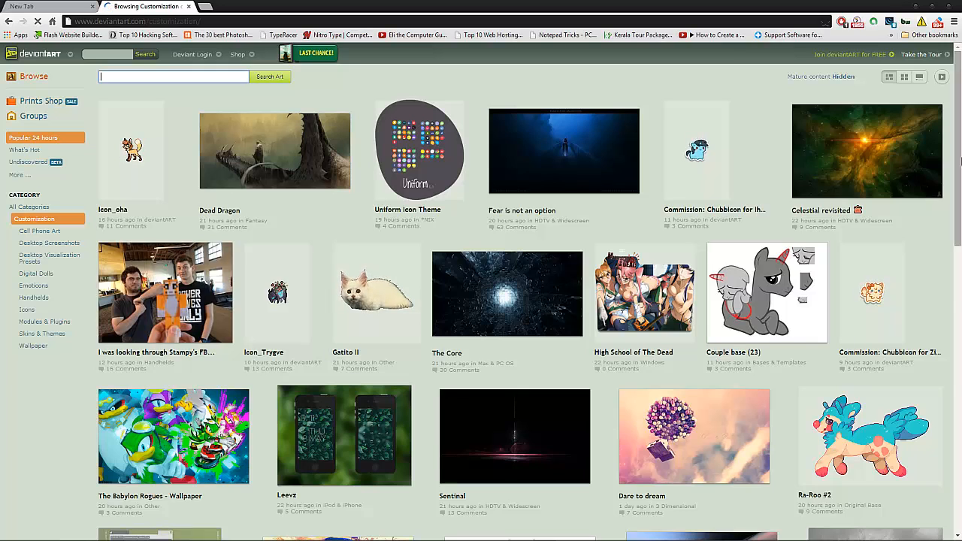
{"action": "mouse_move", "coordinate": [33, 286]}
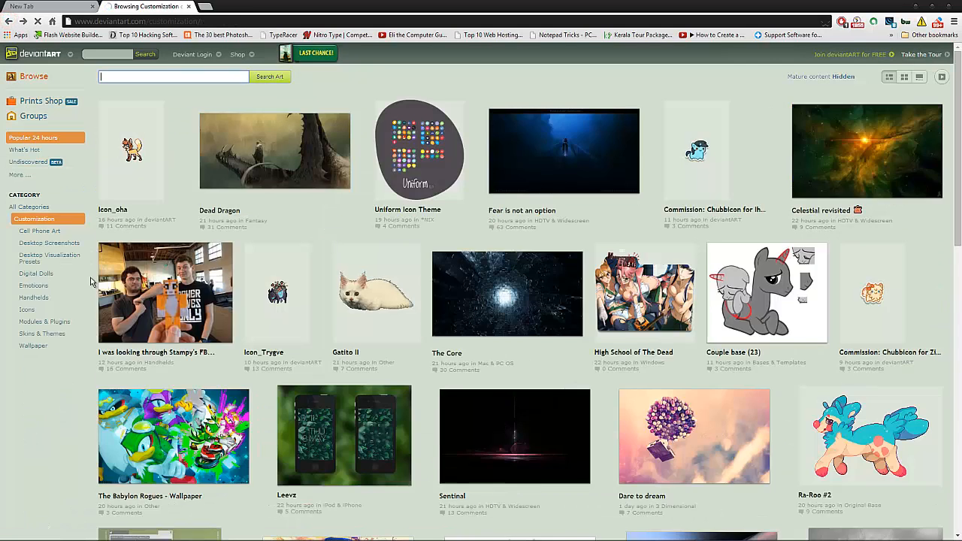
{"action": "mouse_move", "coordinate": [42, 334]}
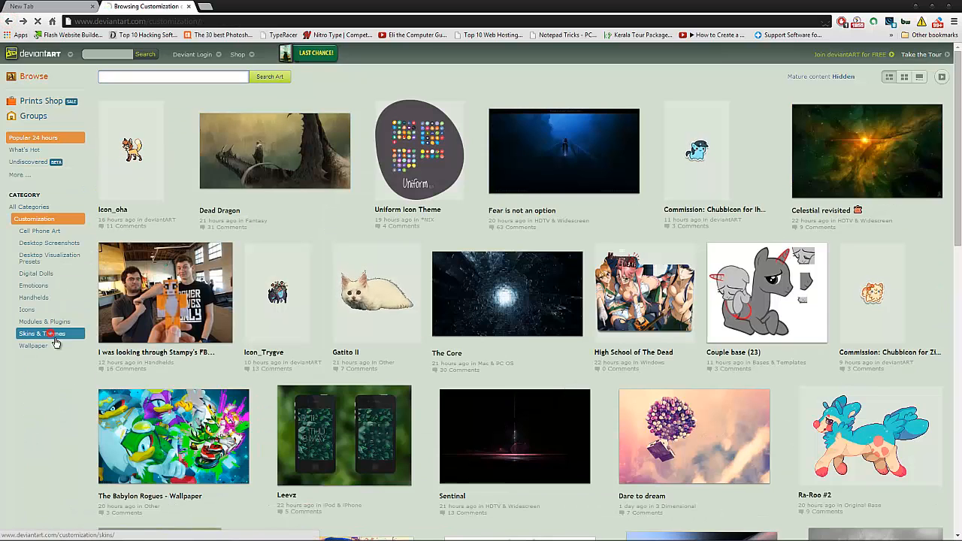
{"action": "left_click", "coordinate": [36, 334]}
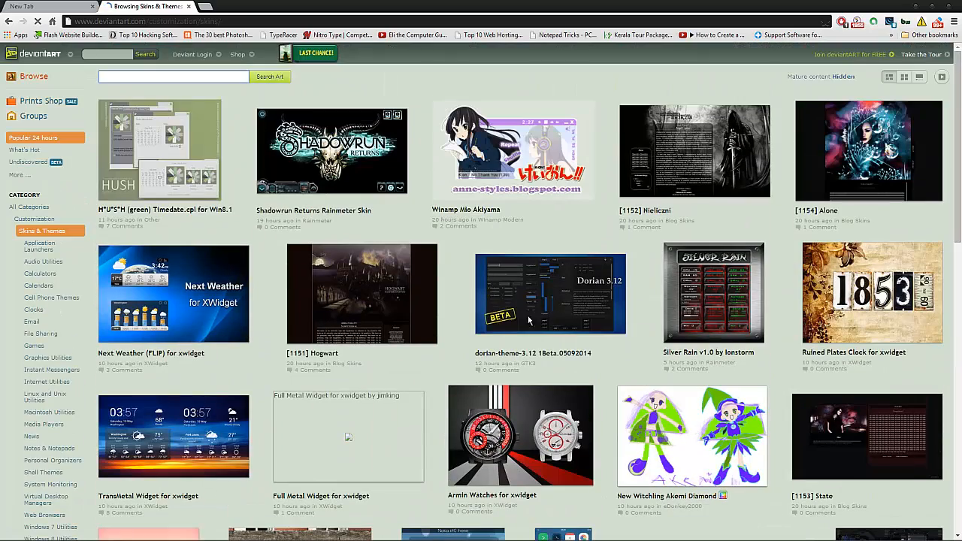
{"action": "left_click", "coordinate": [44, 397]}
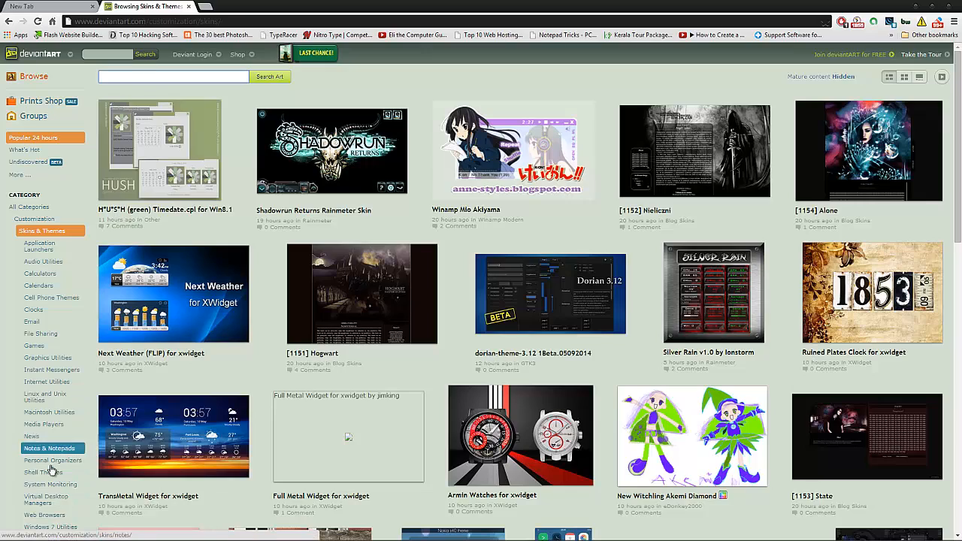
{"action": "scroll", "scroll_direction": "down", "scroll_amount": 3}
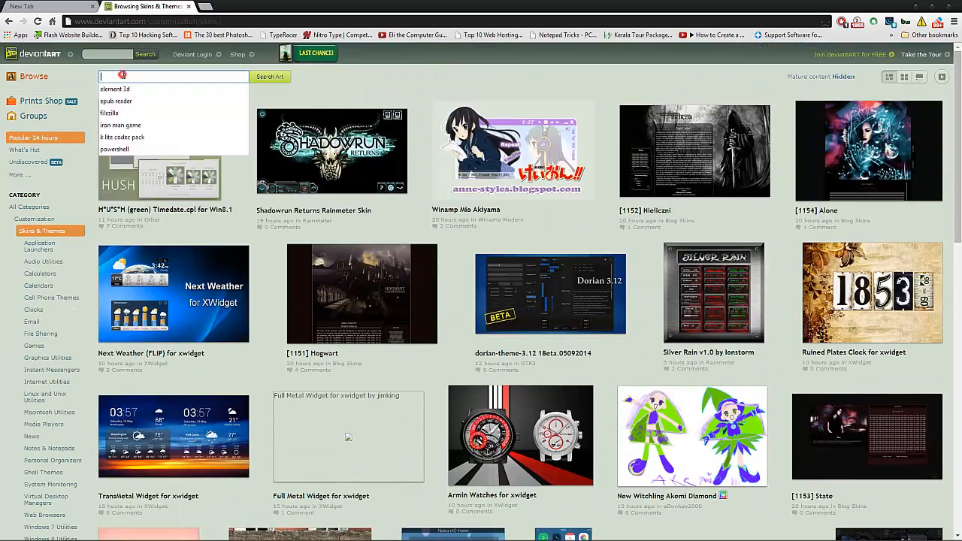
{"action": "type", "text": "gray 8 theme"}
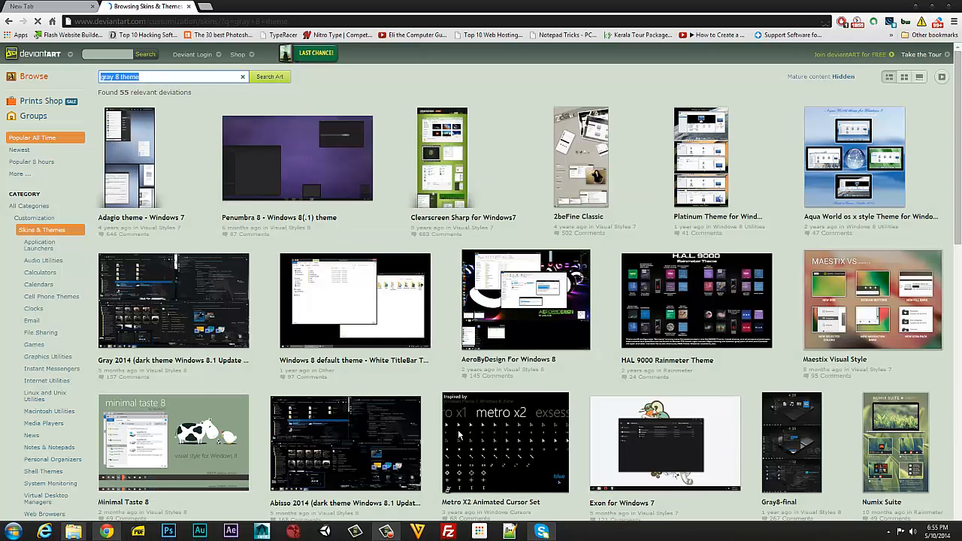
{"action": "left_click", "coordinate": [173, 301]}
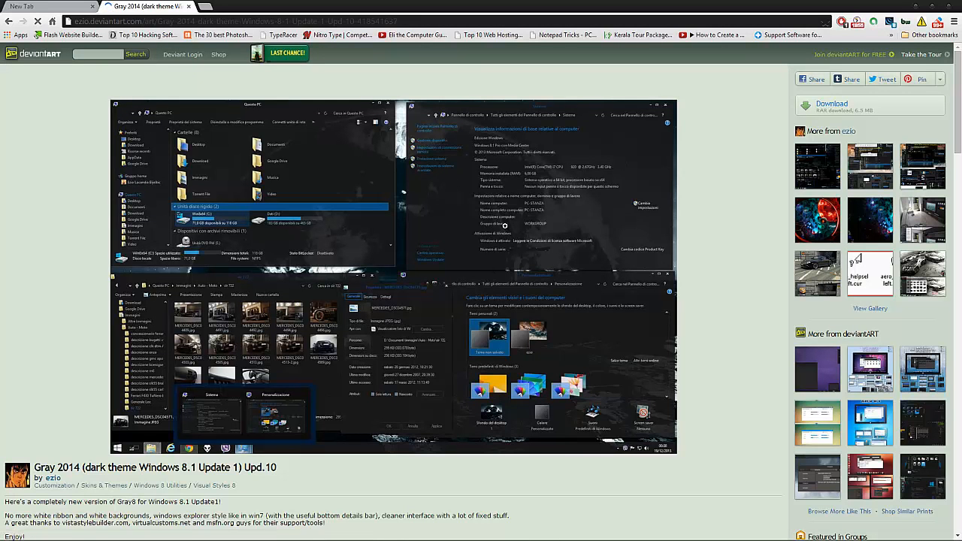
{"action": "mouse_move", "coordinate": [782, 406]}
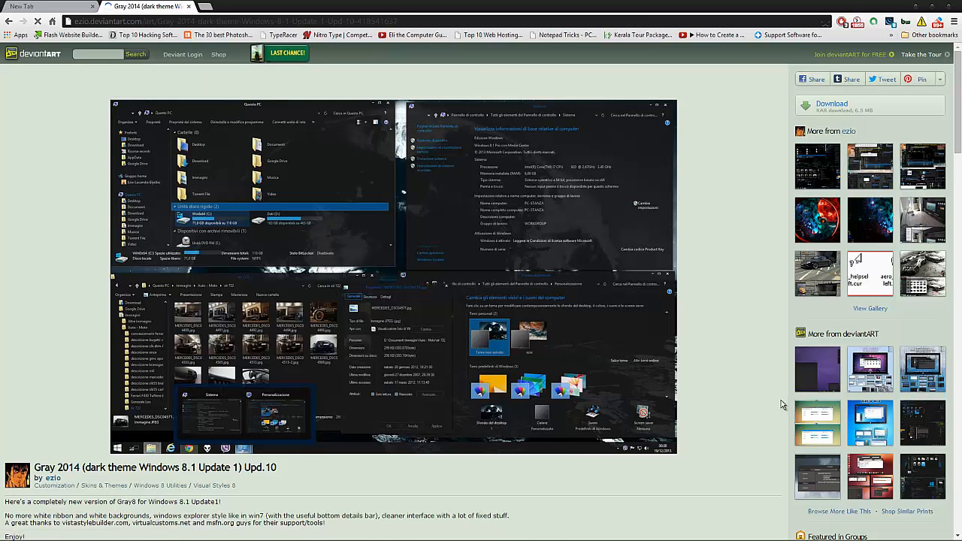
{"action": "left_click", "coordinate": [830, 104]}
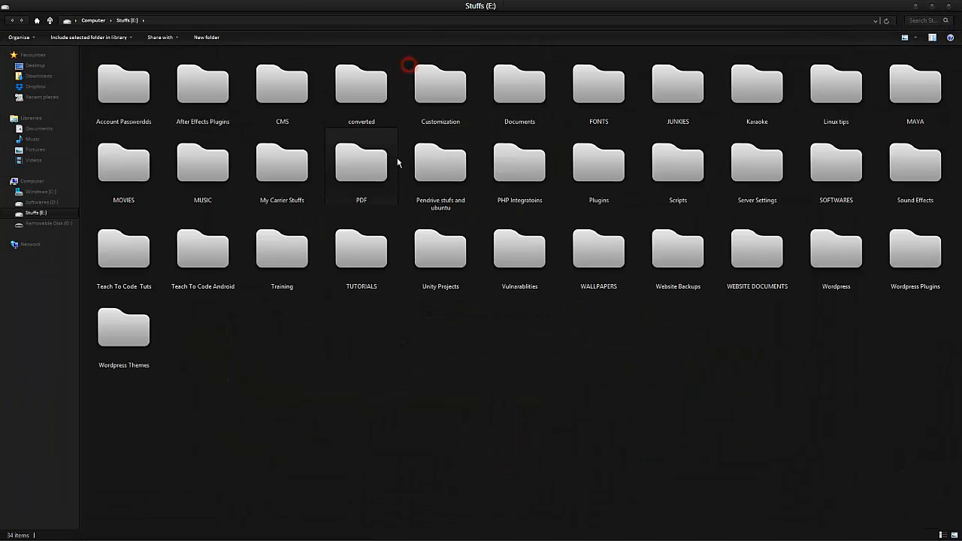
Navigate through Customization, backing out of gray8.1 glass into the gray 8 style pack folder
{"action": "double_click", "coordinate": [439, 83]}
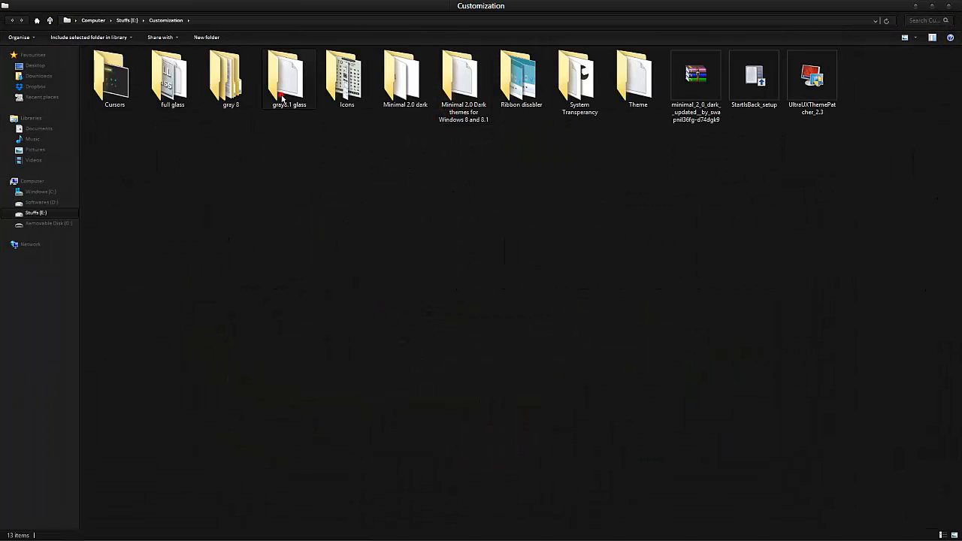
{"action": "double_click", "coordinate": [288, 75]}
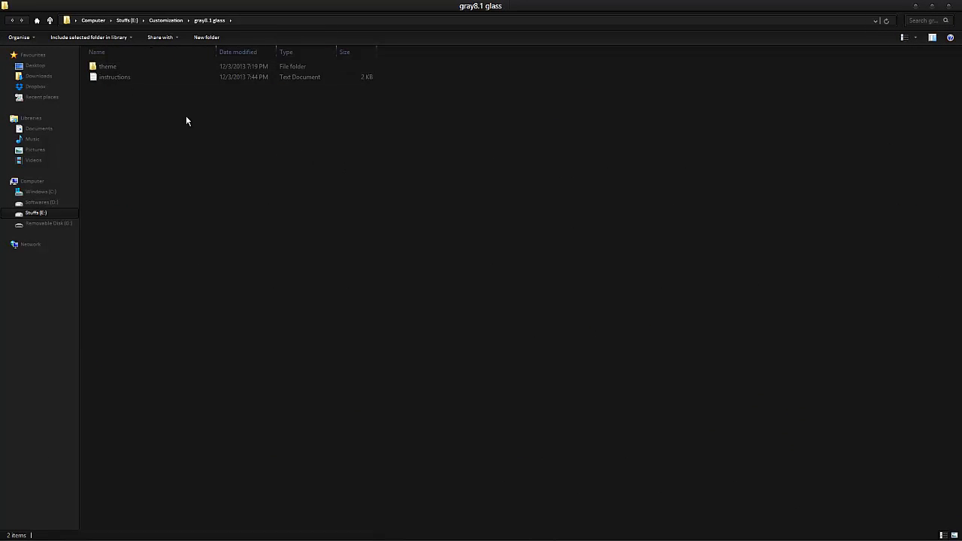
{"action": "left_click", "coordinate": [161, 20]}
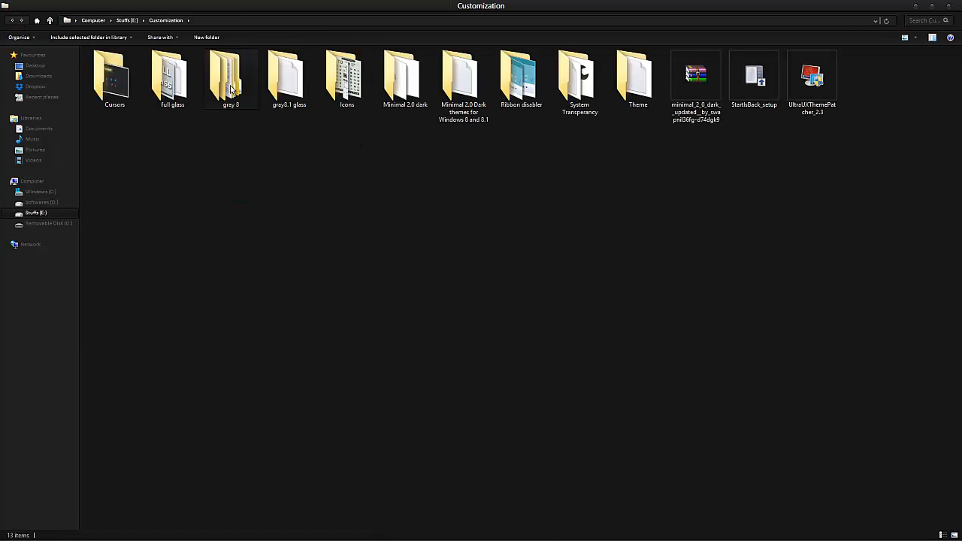
{"action": "double_click", "coordinate": [229, 75]}
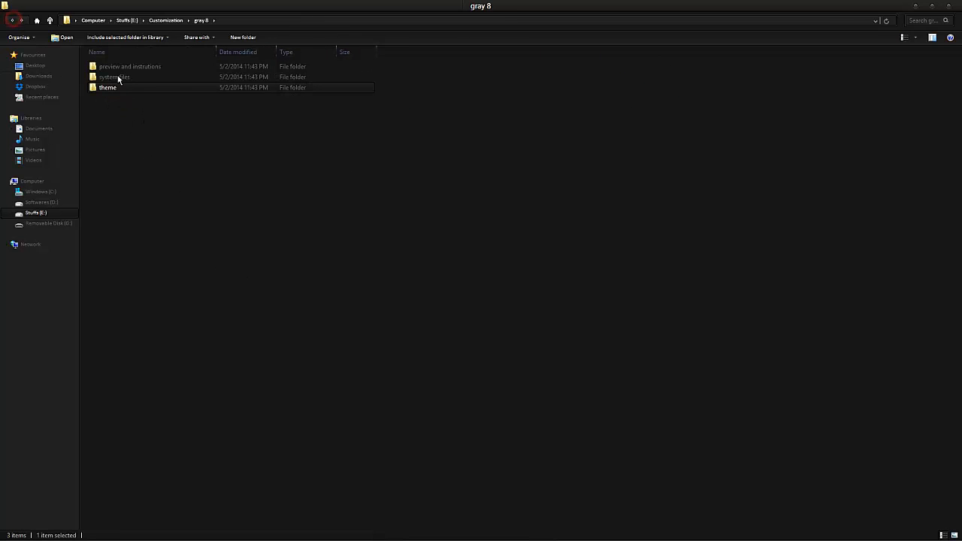
Enter the theme folder inside gray 8 and copy both of its items to the clipboard
{"action": "double_click", "coordinate": [129, 66]}
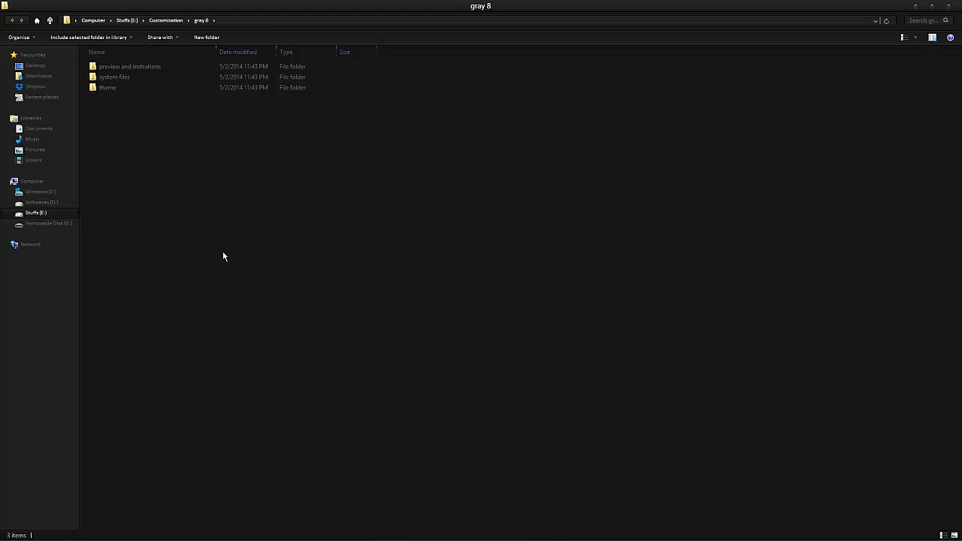
{"action": "double_click", "coordinate": [129, 66]}
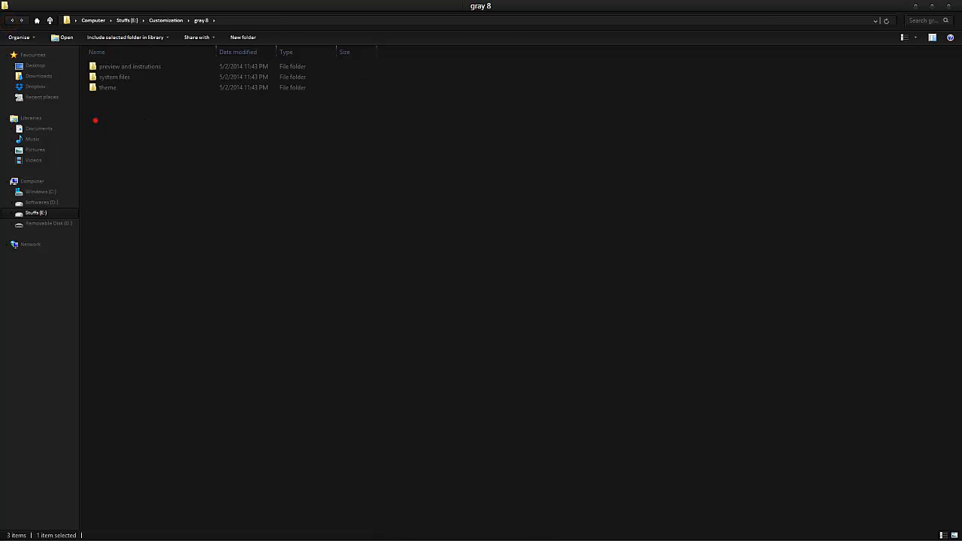
{"action": "double_click", "coordinate": [108, 87]}
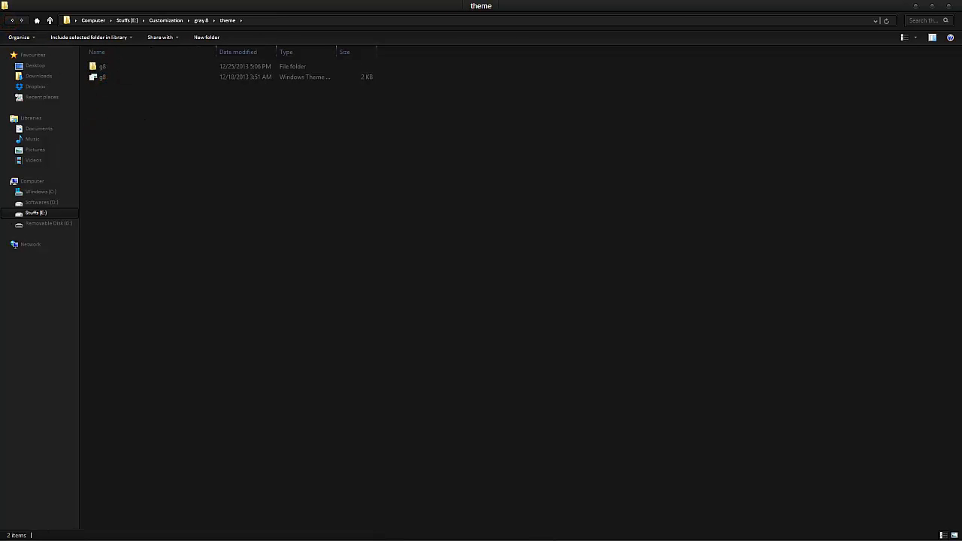
{"action": "double_click", "coordinate": [100, 66]}
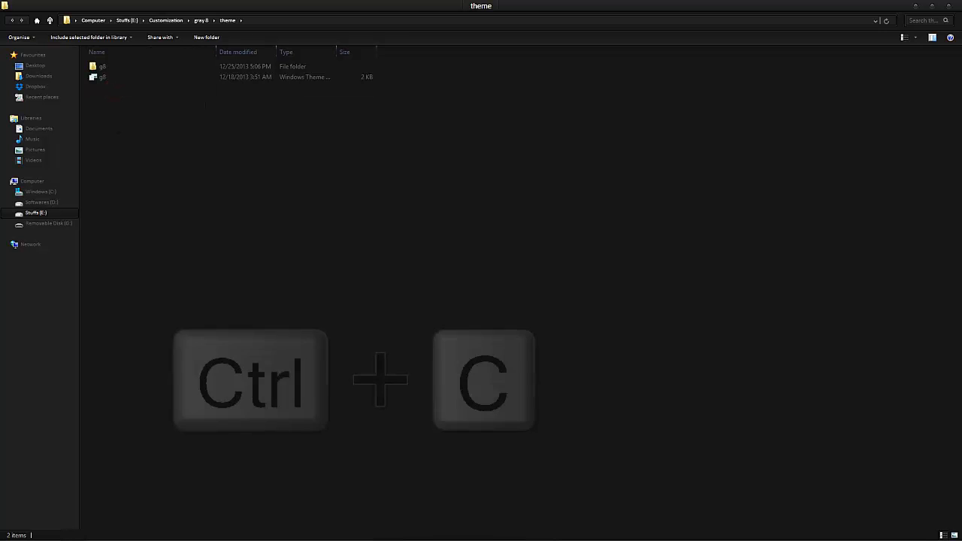
{"action": "key", "text": "Ctrl+c"}
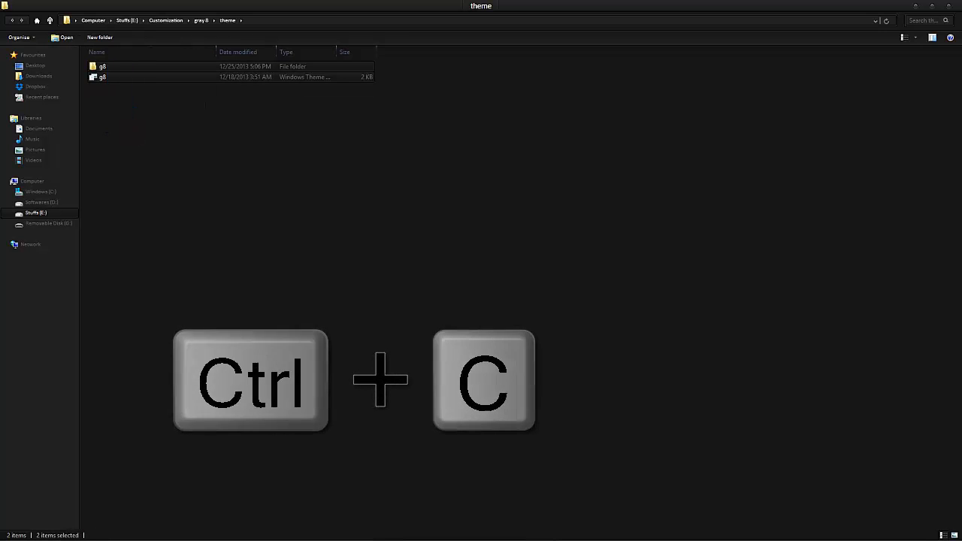
Paste the copied theme items into C:\Windows\Resources\Themes
{"action": "left_click", "coordinate": [40, 193]}
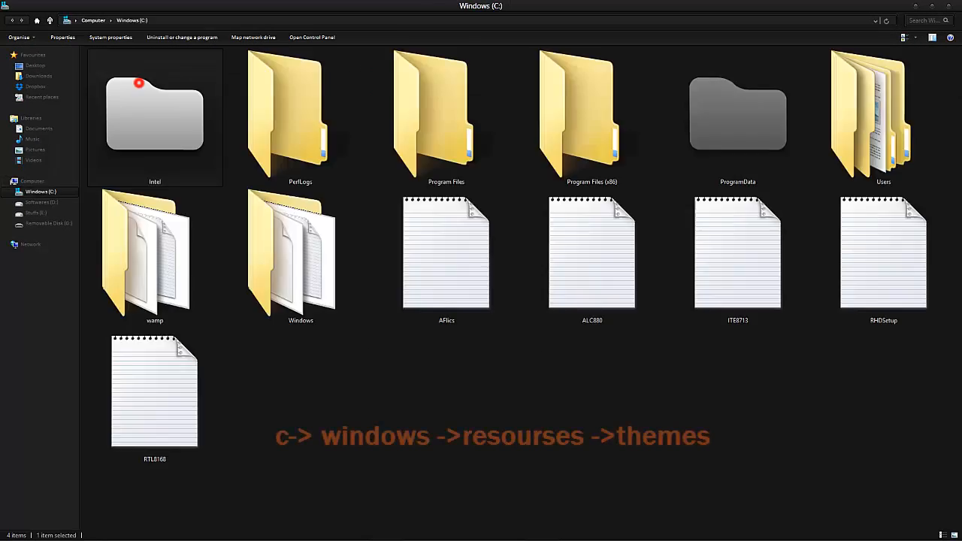
{"action": "double_click", "coordinate": [301, 255]}
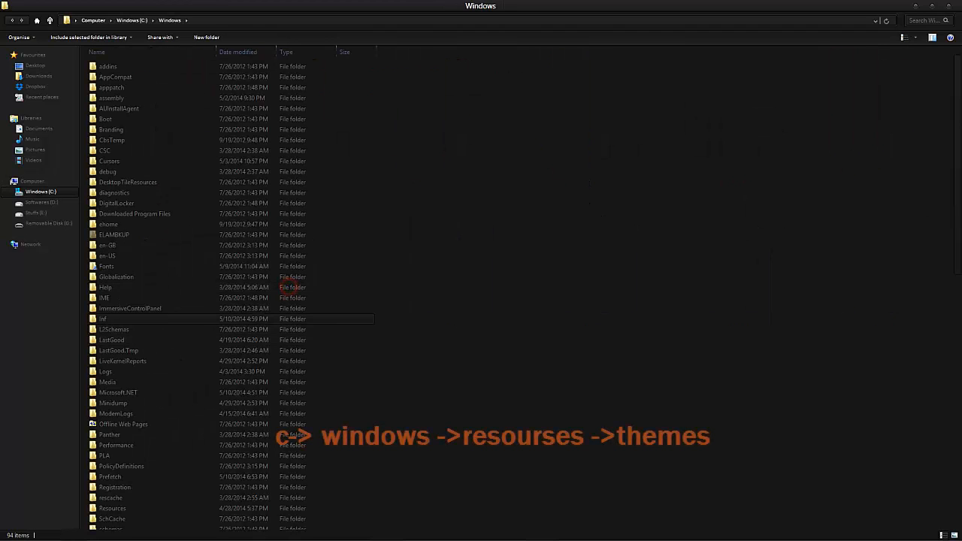
{"action": "left_click", "coordinate": [114, 487]}
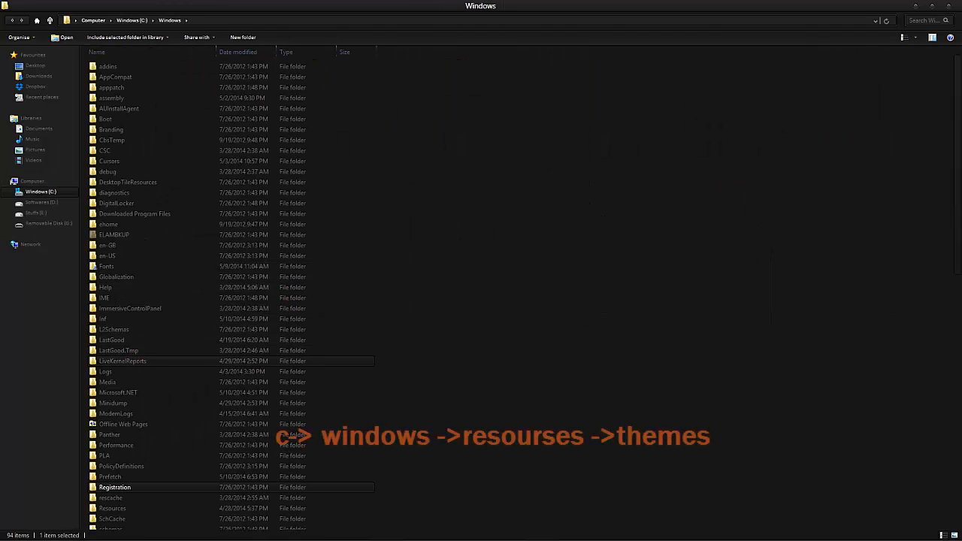
{"action": "double_click", "coordinate": [112, 508]}
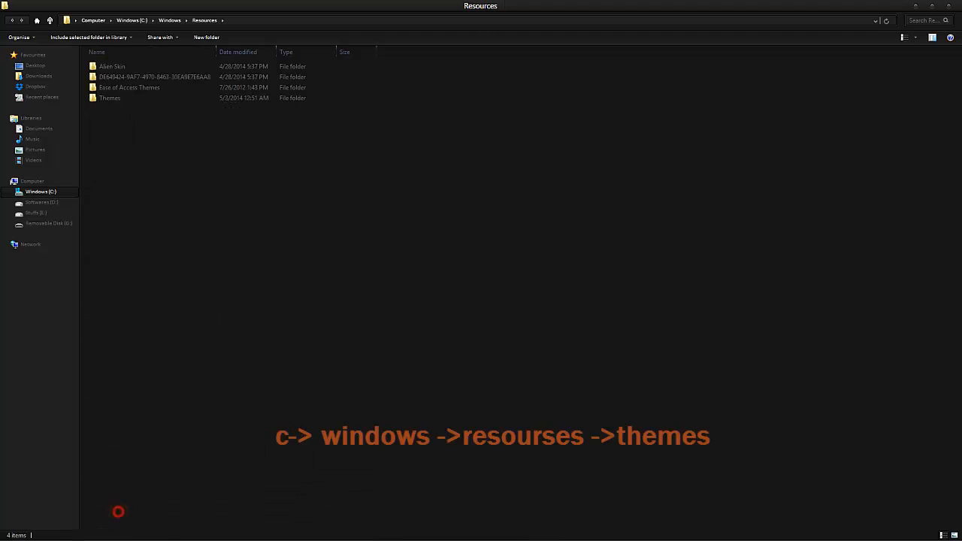
{"action": "left_click", "coordinate": [108, 98]}
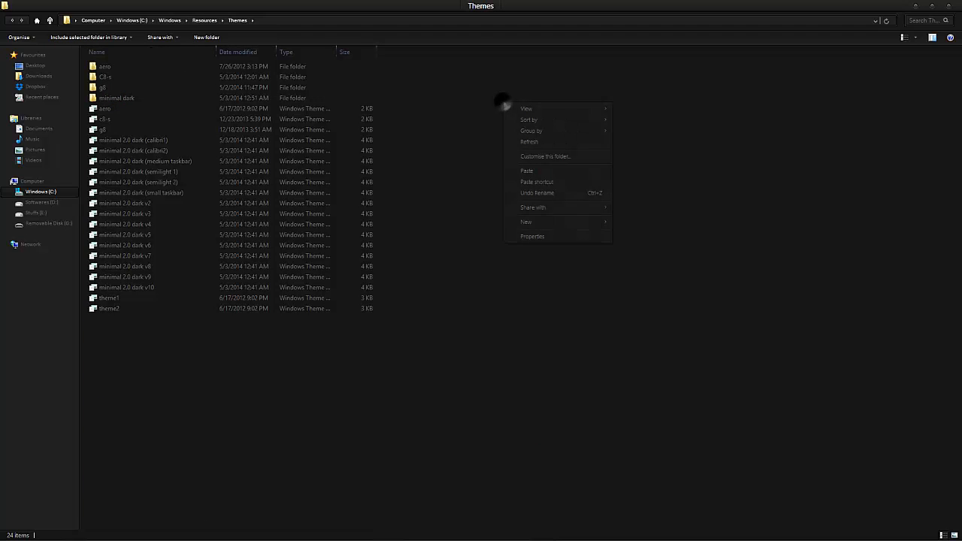
{"action": "left_click", "coordinate": [527, 171]}
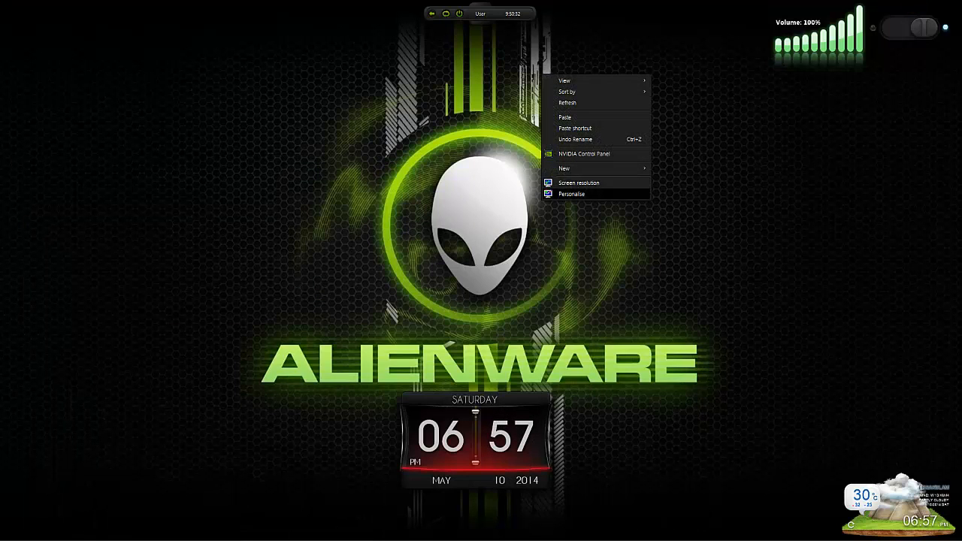
Apply the Gray 8 theme via Personalize and close the Computer window to show the new desktop
{"action": "left_click", "coordinate": [572, 194]}
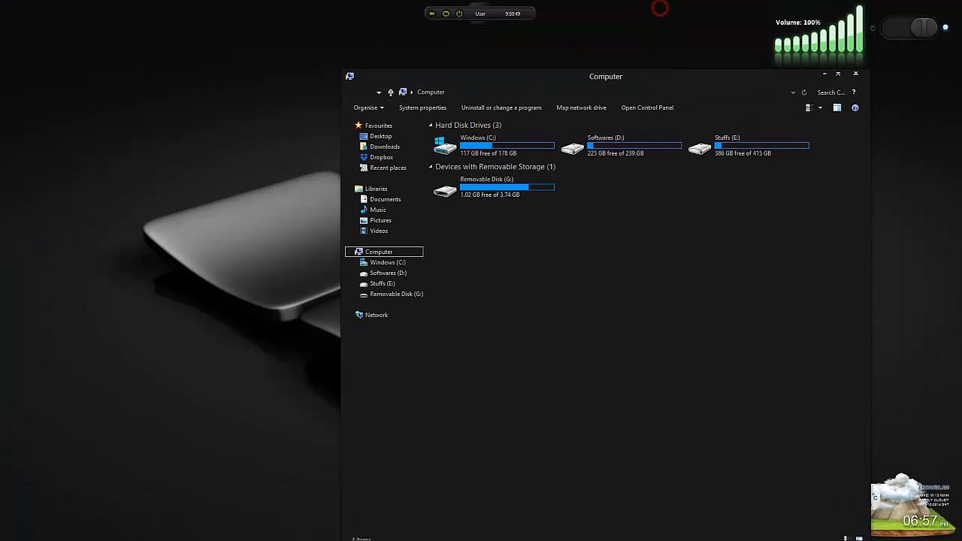
{"action": "left_click", "coordinate": [855, 72]}
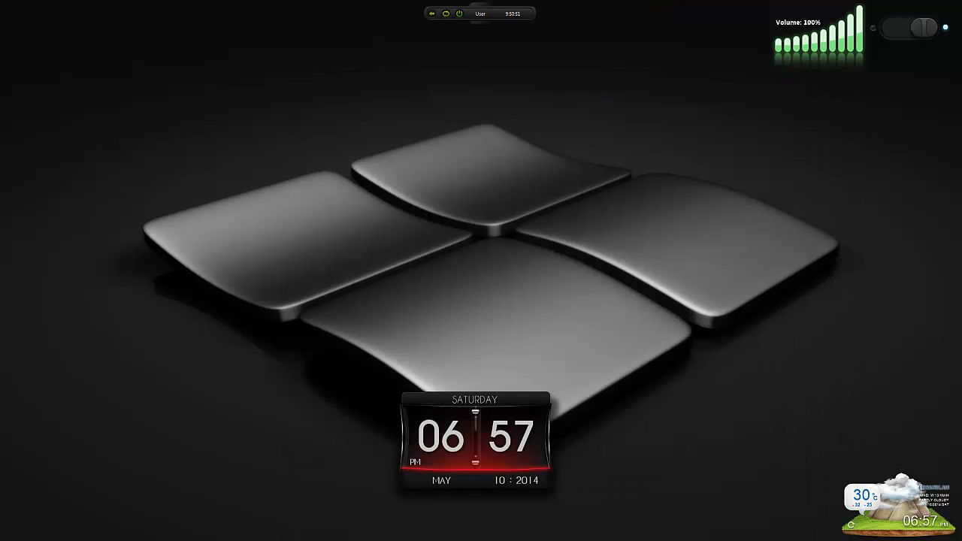